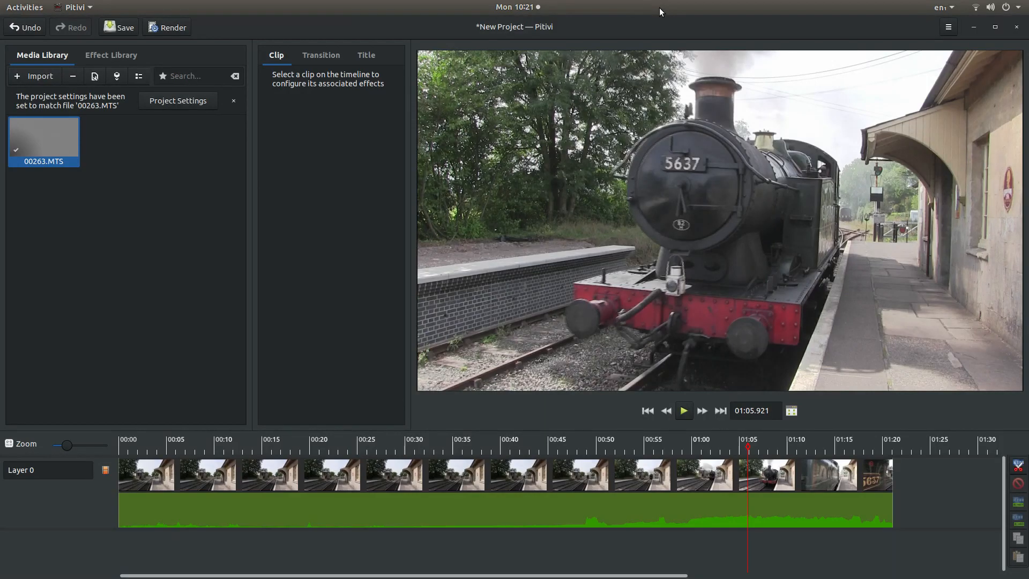
{"action": "mouse_move", "coordinate": [82, 133]}
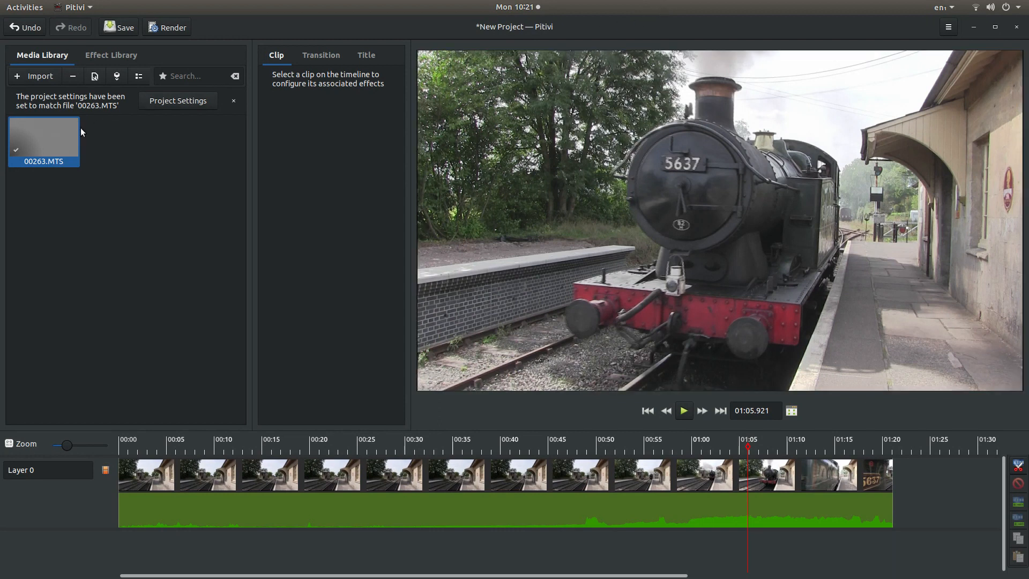
{"action": "mouse_move", "coordinate": [8, 177]}
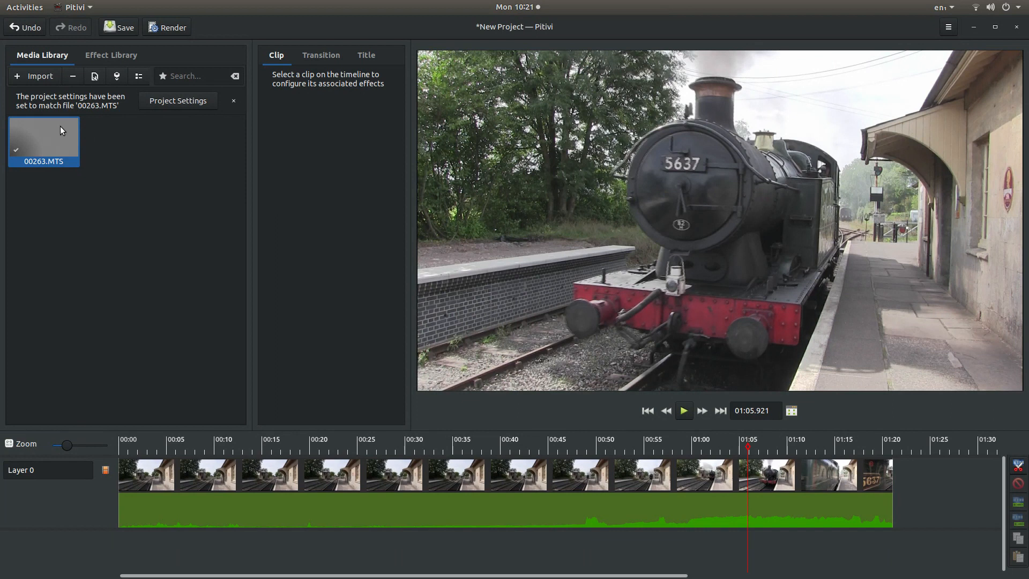
{"action": "mouse_move", "coordinate": [723, 477]}
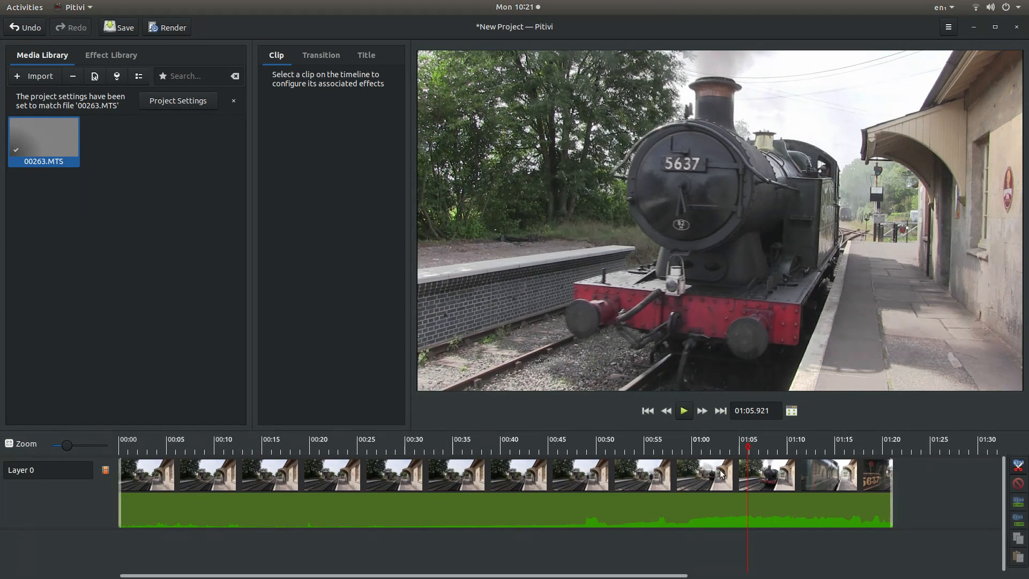
{"action": "mouse_move", "coordinate": [366, 290]}
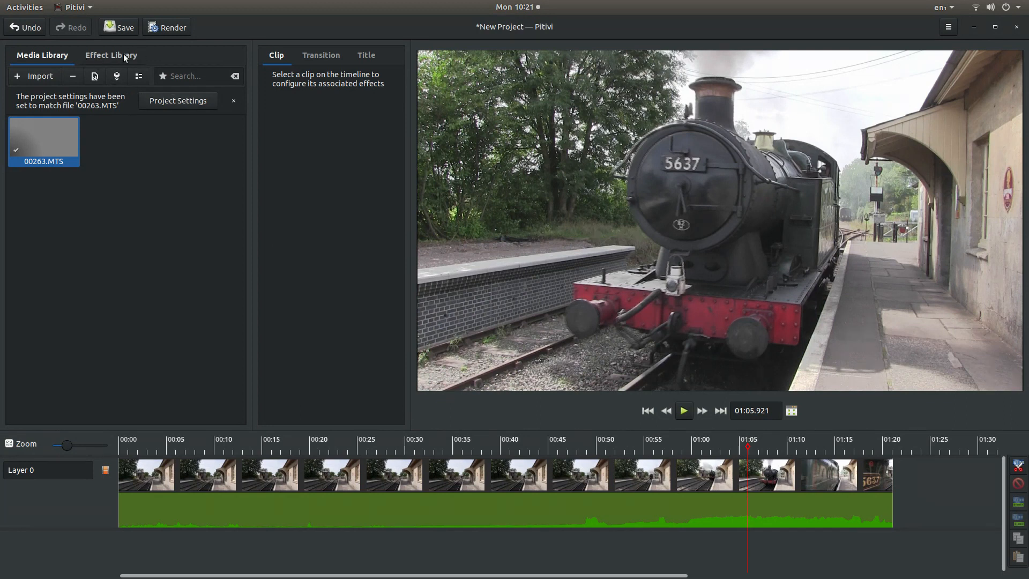
Step: Browse the Effect Library down to Balance Videobalance and apply it to the locomotive clip
{"action": "left_click", "coordinate": [112, 55]}
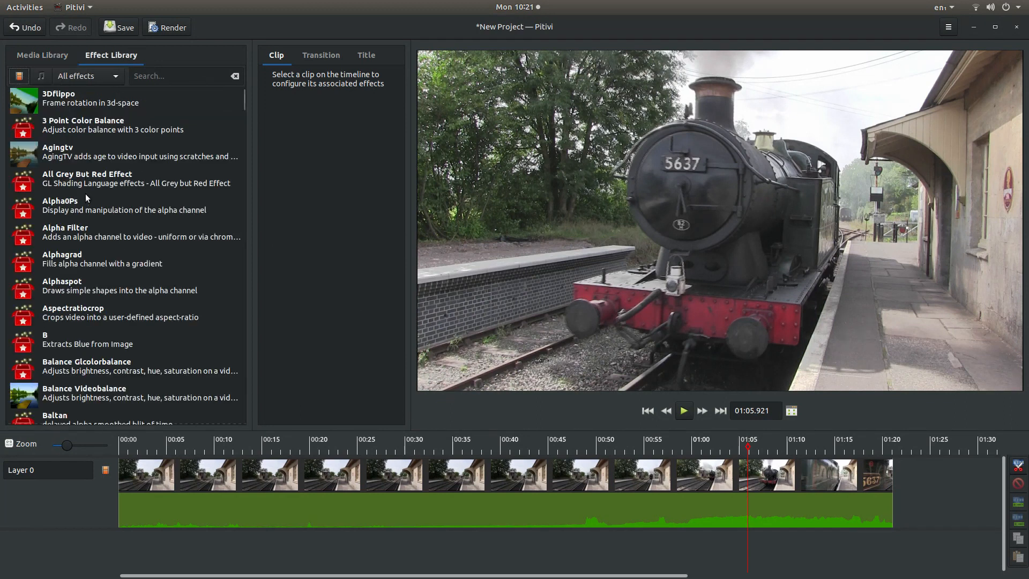
{"action": "scroll", "scroll_direction": "down", "scroll_amount": 3}
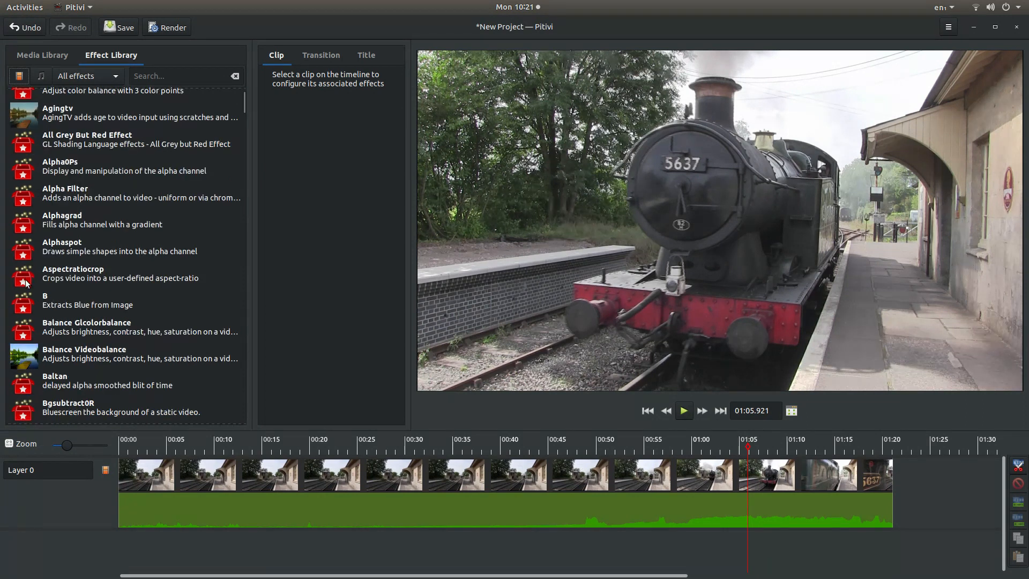
{"action": "mouse_move", "coordinate": [107, 218]}
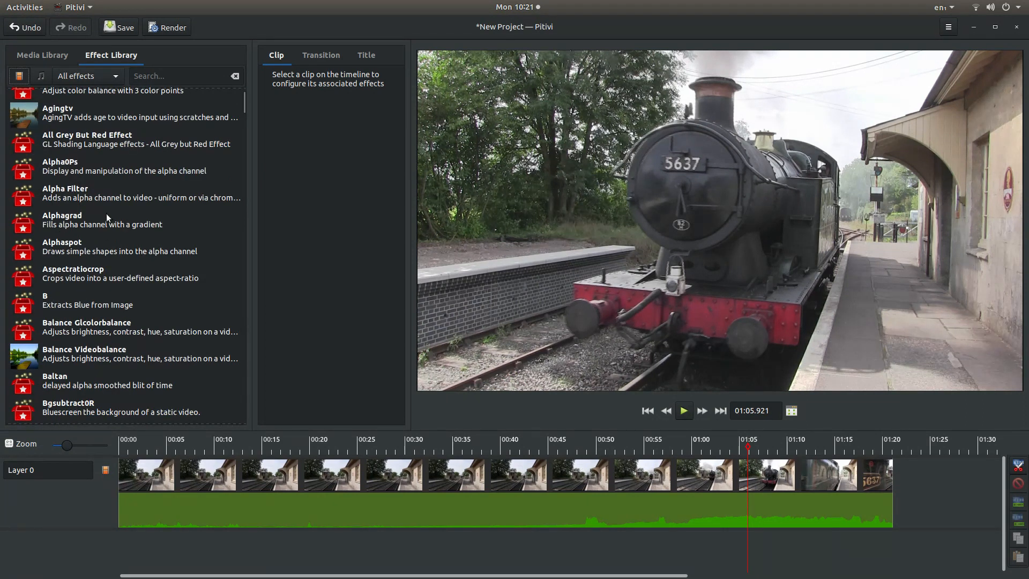
{"action": "mouse_move", "coordinate": [68, 198]}
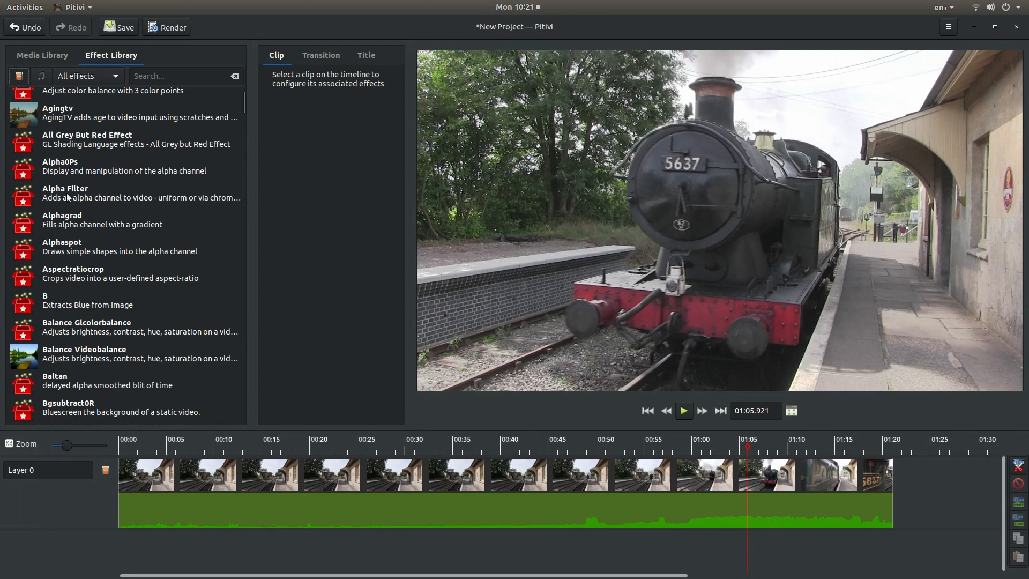
{"action": "mouse_move", "coordinate": [76, 298]}
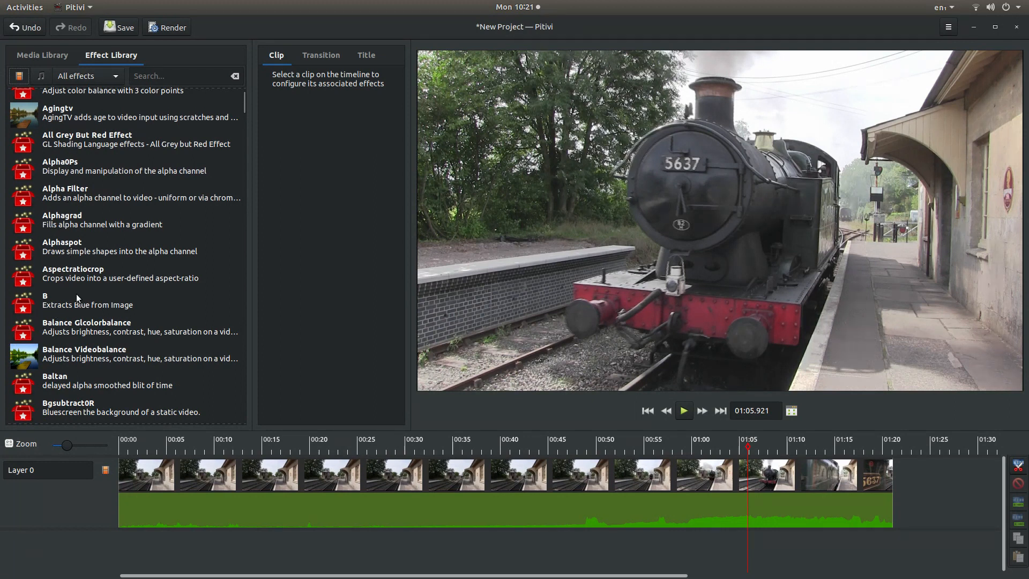
{"action": "mouse_move", "coordinate": [59, 353]}
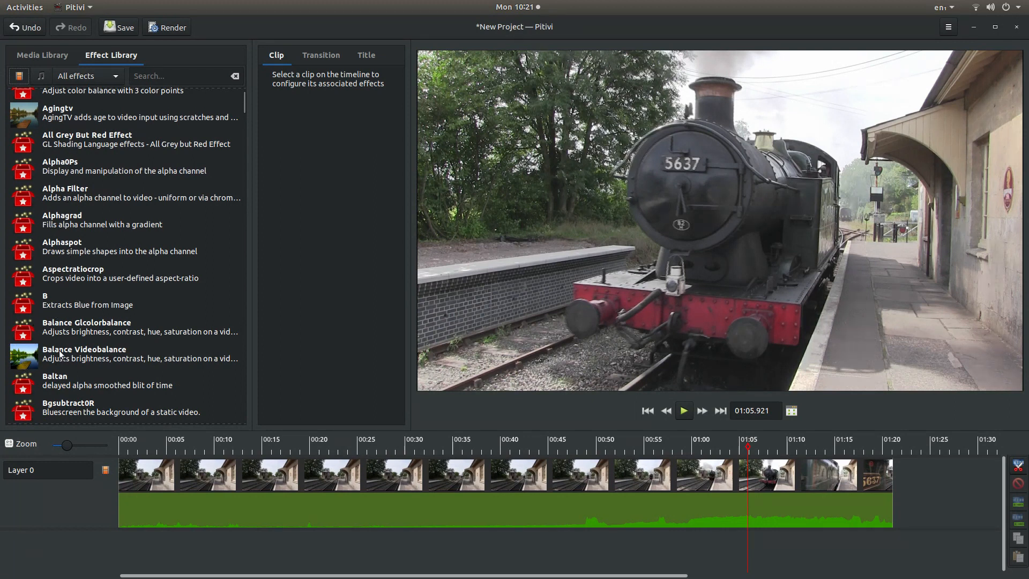
{"action": "mouse_move", "coordinate": [59, 356]}
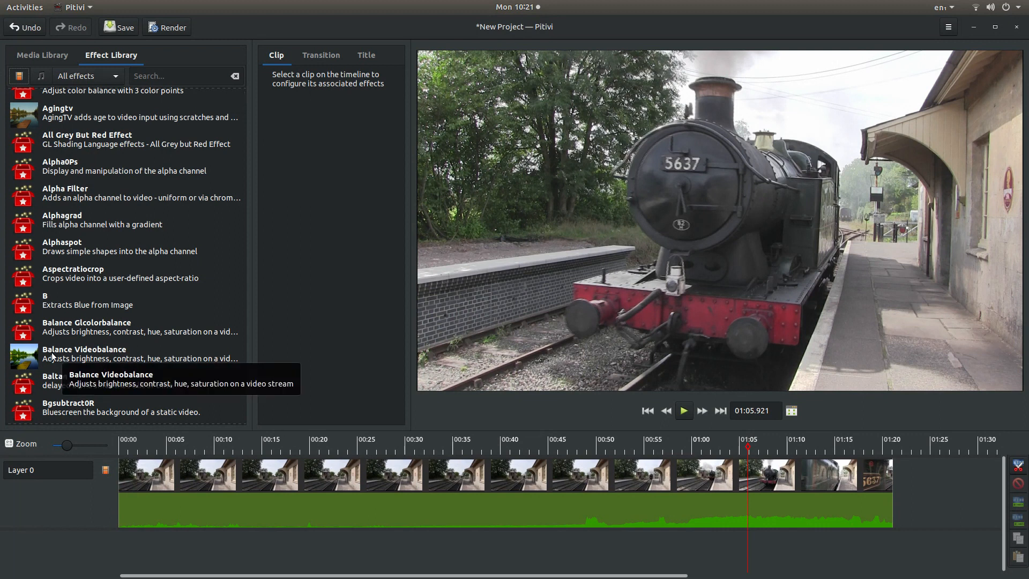
{"action": "left_click", "coordinate": [85, 354]}
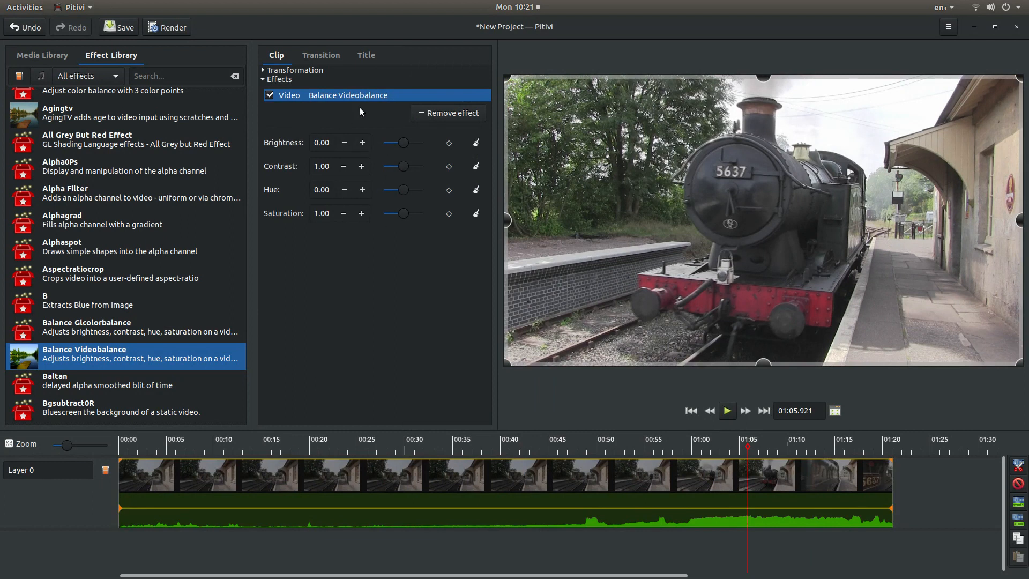
{"action": "mouse_move", "coordinate": [375, 142]}
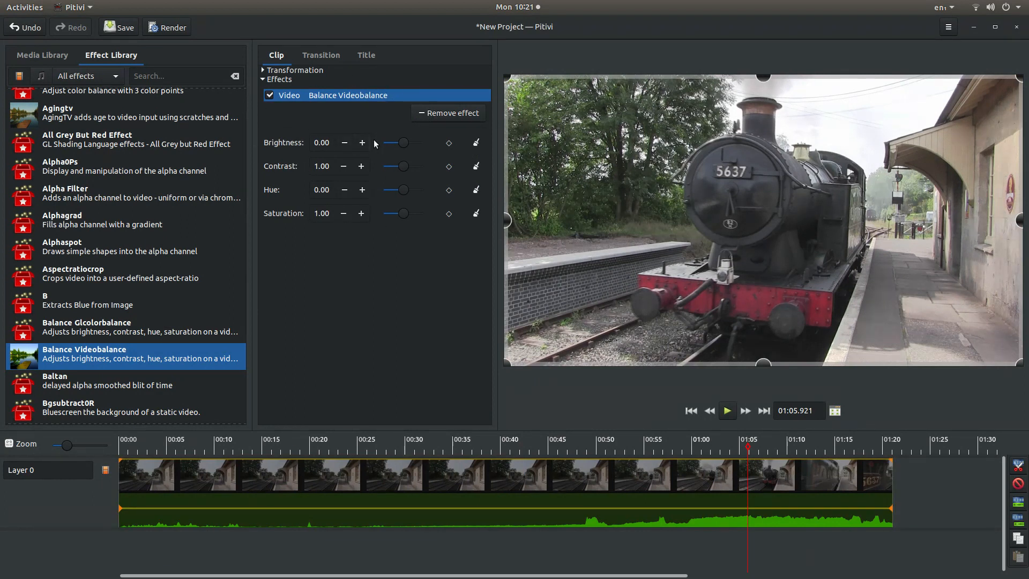
{"action": "mouse_move", "coordinate": [542, 195]}
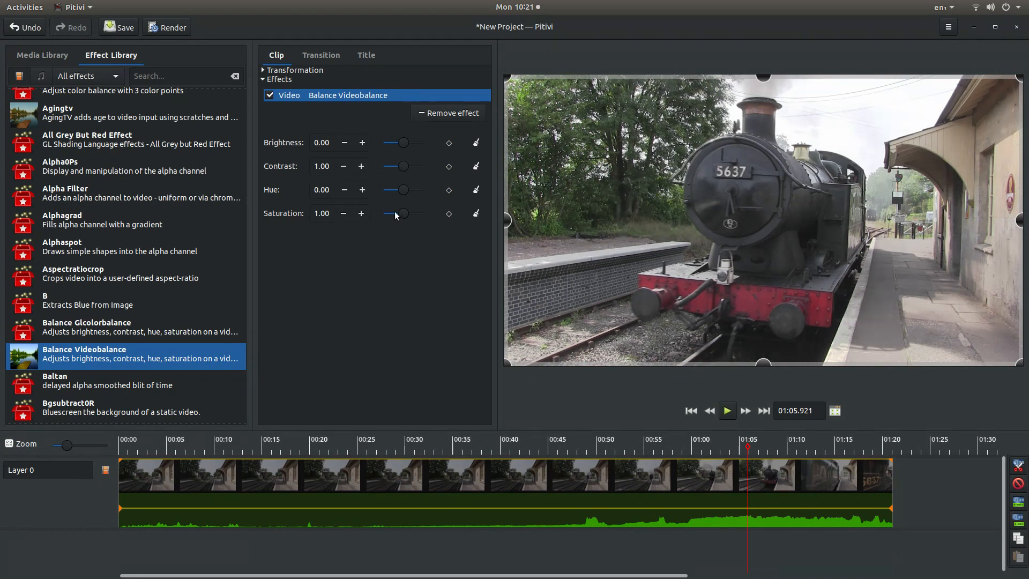
{"action": "mouse_move", "coordinate": [404, 213]}
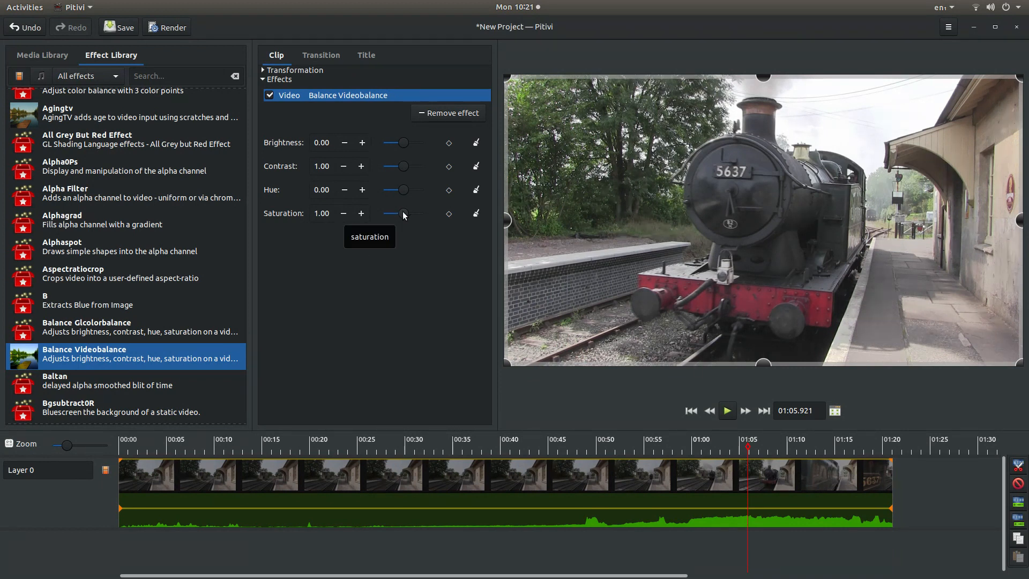
Step: Drag the clip's Saturation slider to 0.00 so the locomotive turns black and white
{"action": "left_click_drag", "start_coordinate": [404, 215], "coordinate": [386, 214]}
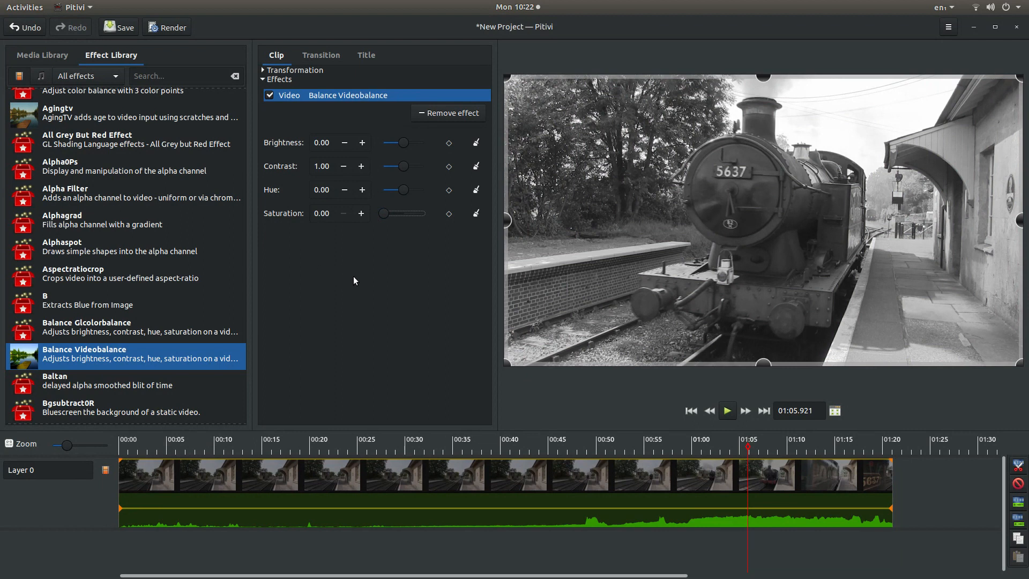
{"action": "mouse_move", "coordinate": [383, 291]}
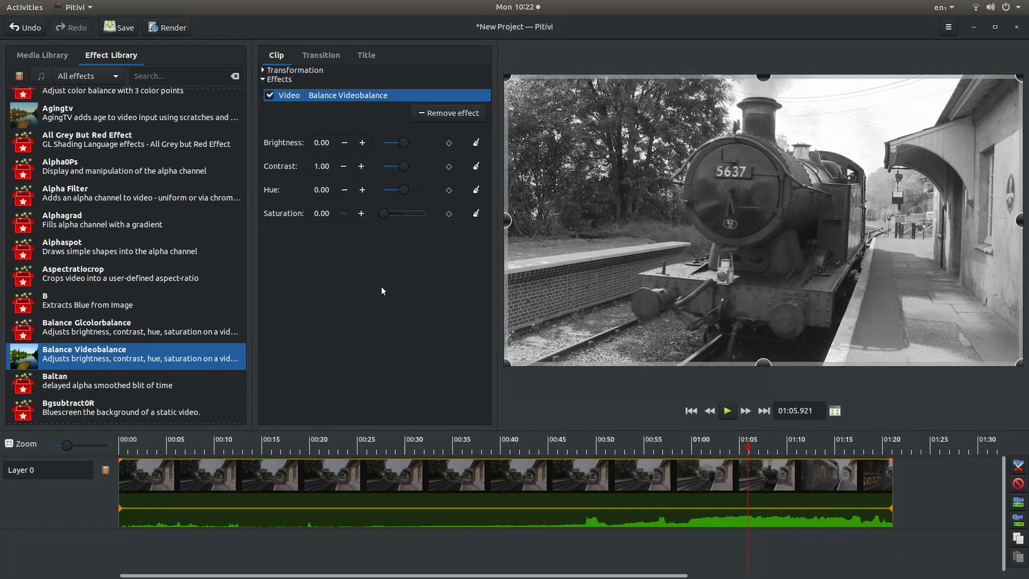
{"action": "mouse_move", "coordinate": [239, 55]}
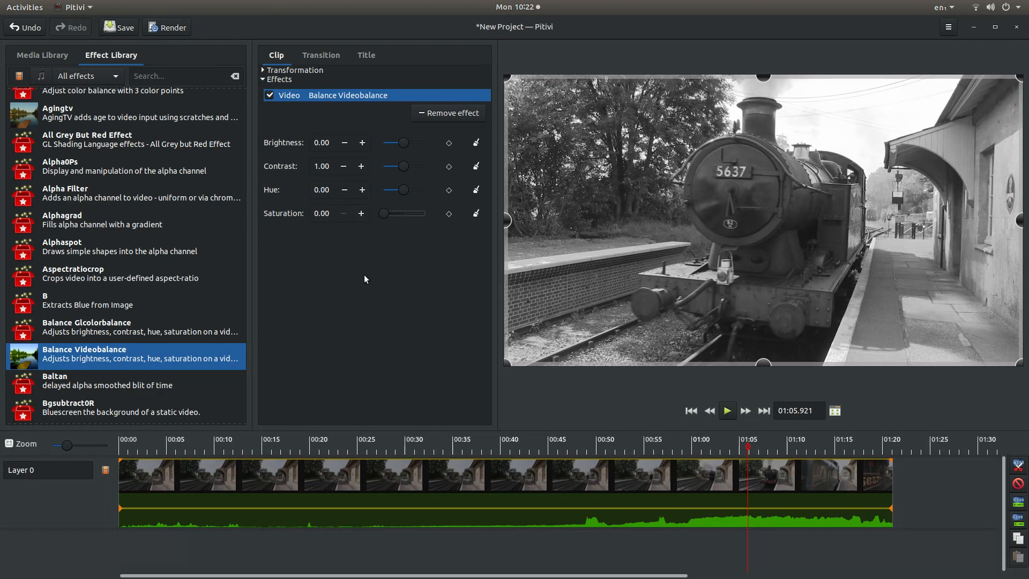
{"action": "mouse_move", "coordinate": [351, 298]}
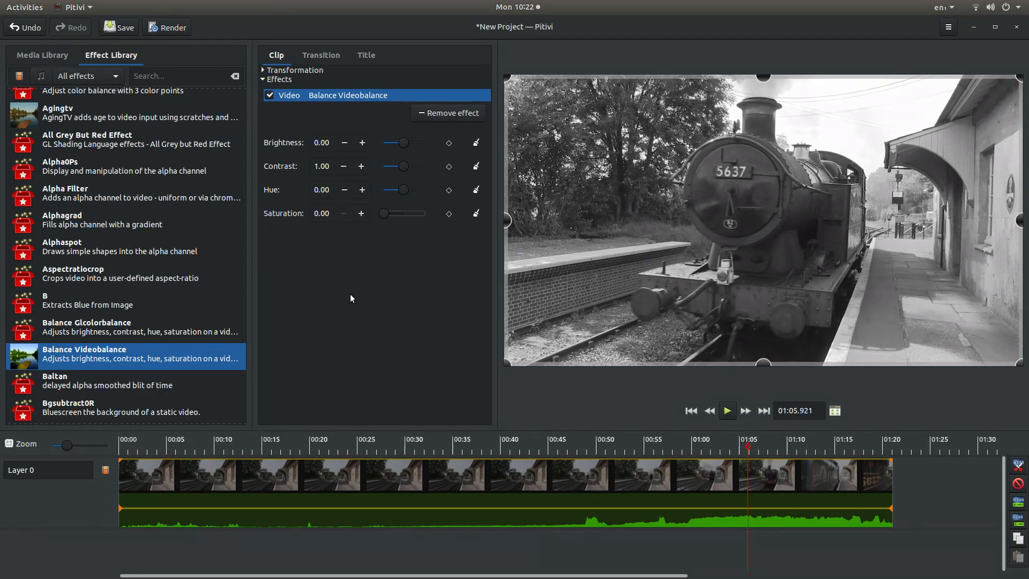